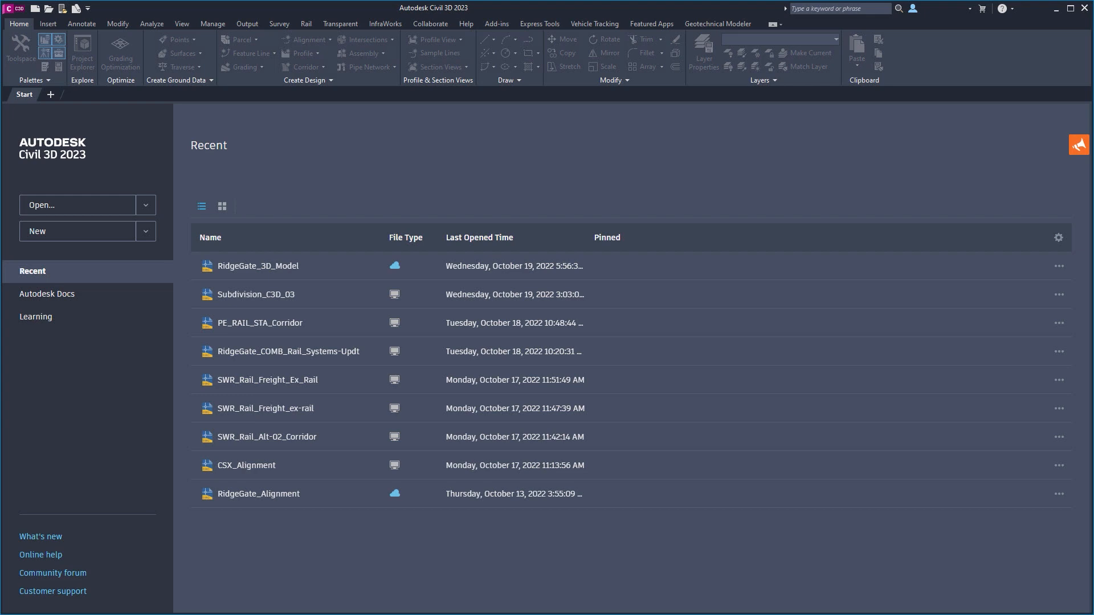
Switch the Start page recent drawings to thumbnail view and open Subdivision_C3D_03
click(221, 206)
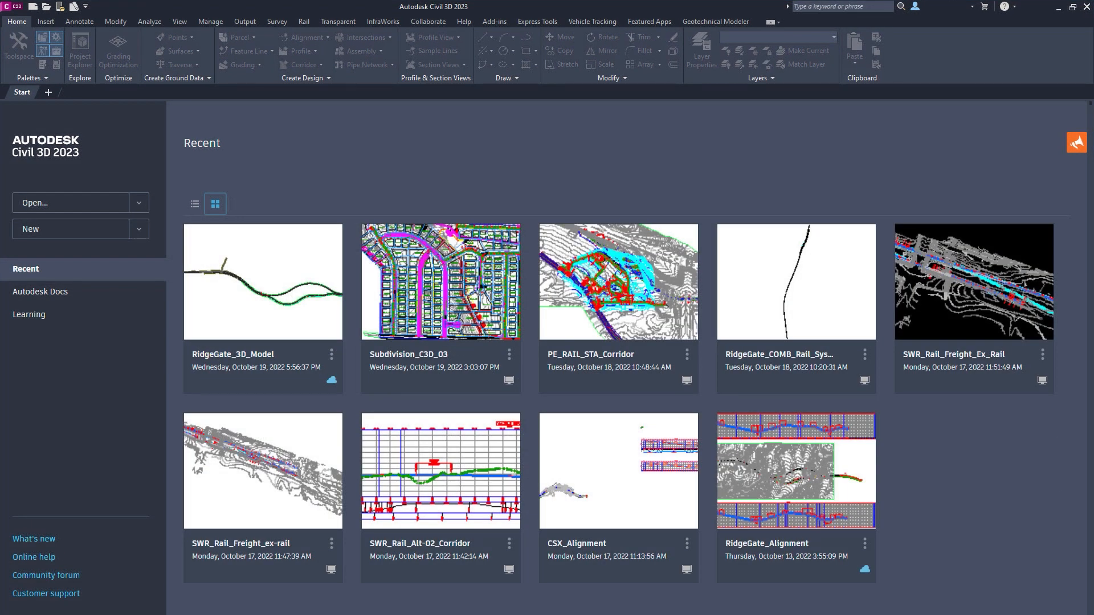
double_click(440, 281)
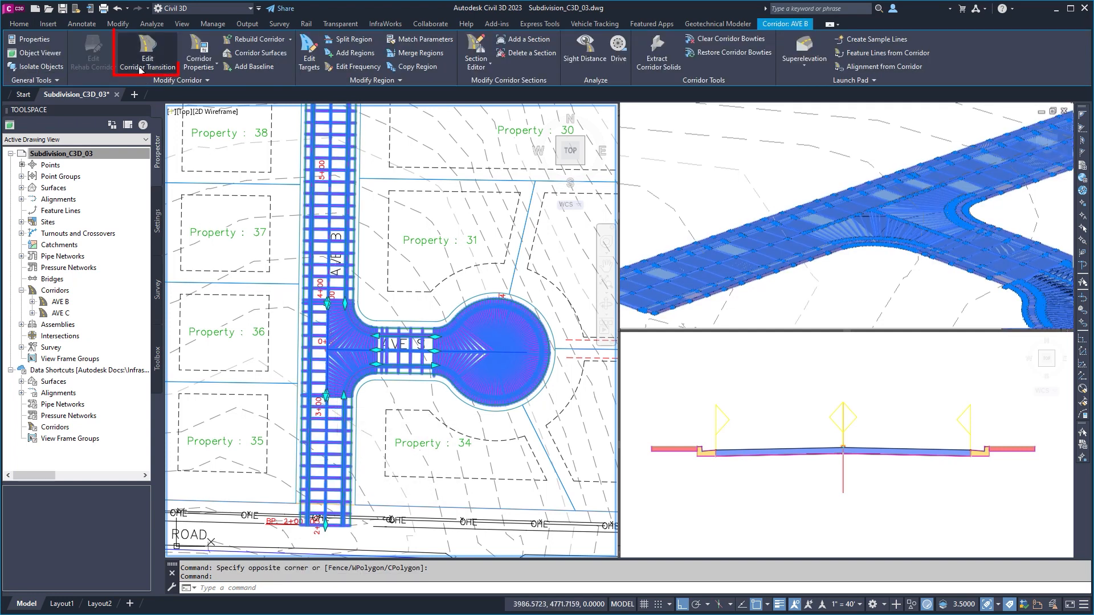
Add linear Width (26' to 14') and CurbHeight transitions to corridor AVE B by station
click(147, 53)
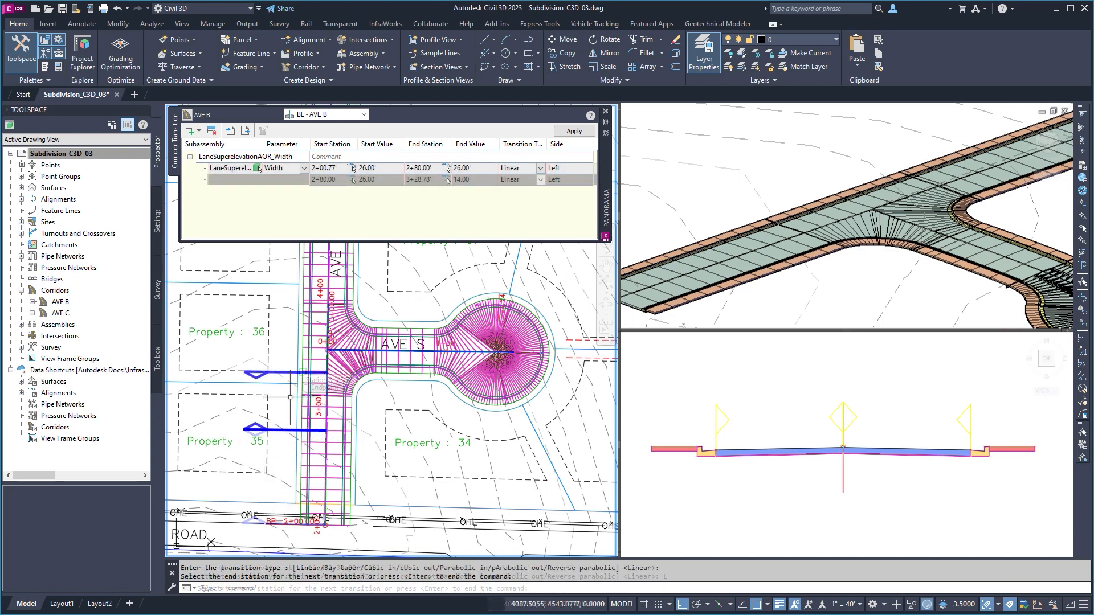
click(575, 131)
text(385)
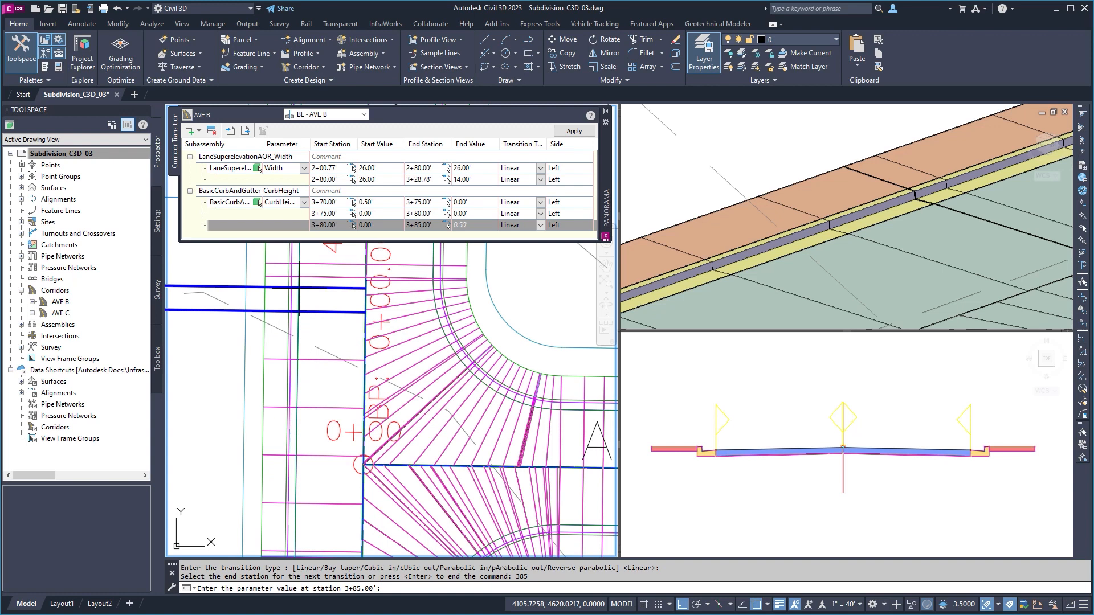
click(573, 131)
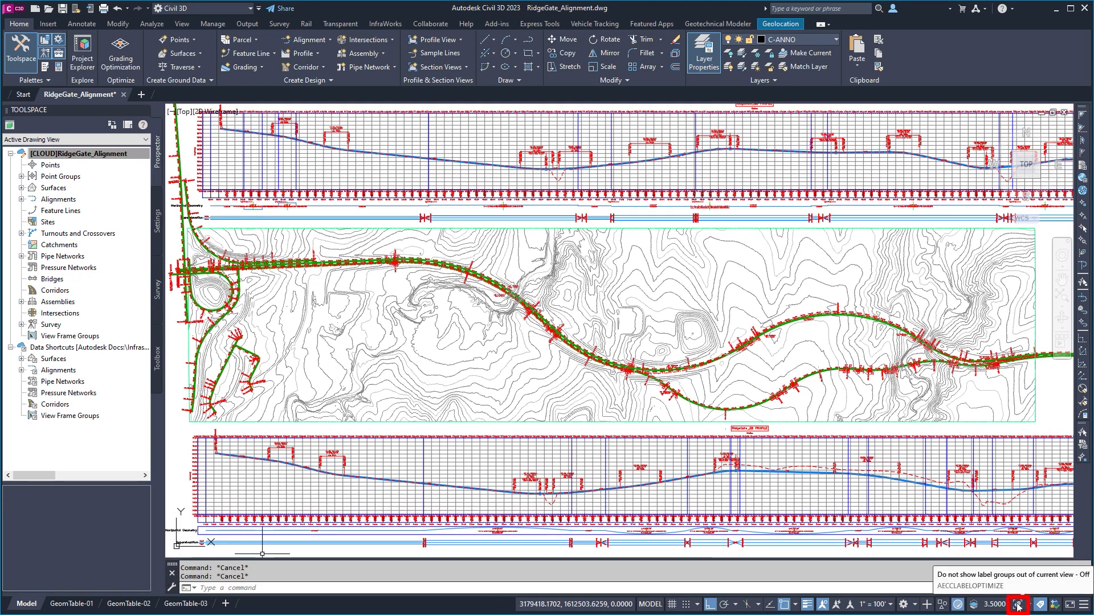
Turn on 'Do not show label groups out of current view' and REGEN the RidgeGate_Alignment drawing
click(1019, 604)
text(re)
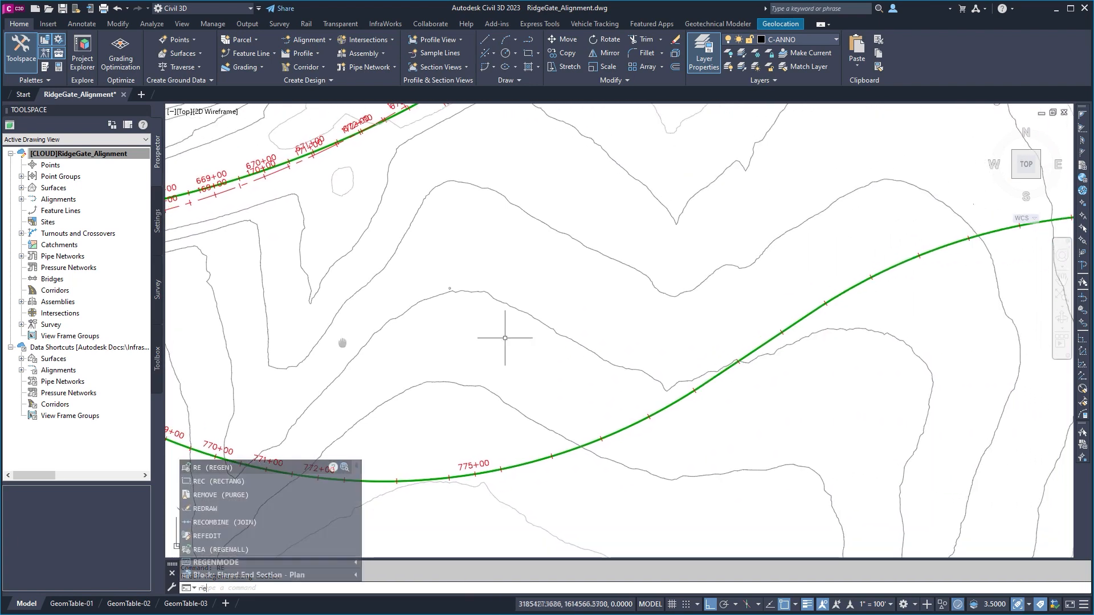
click(207, 467)
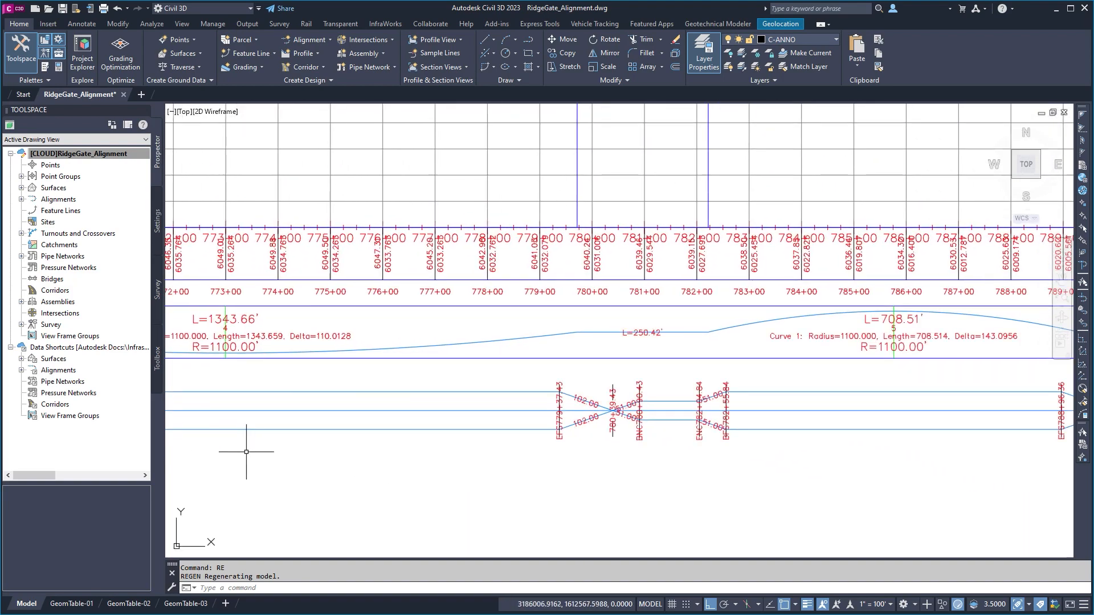
click(152, 22)
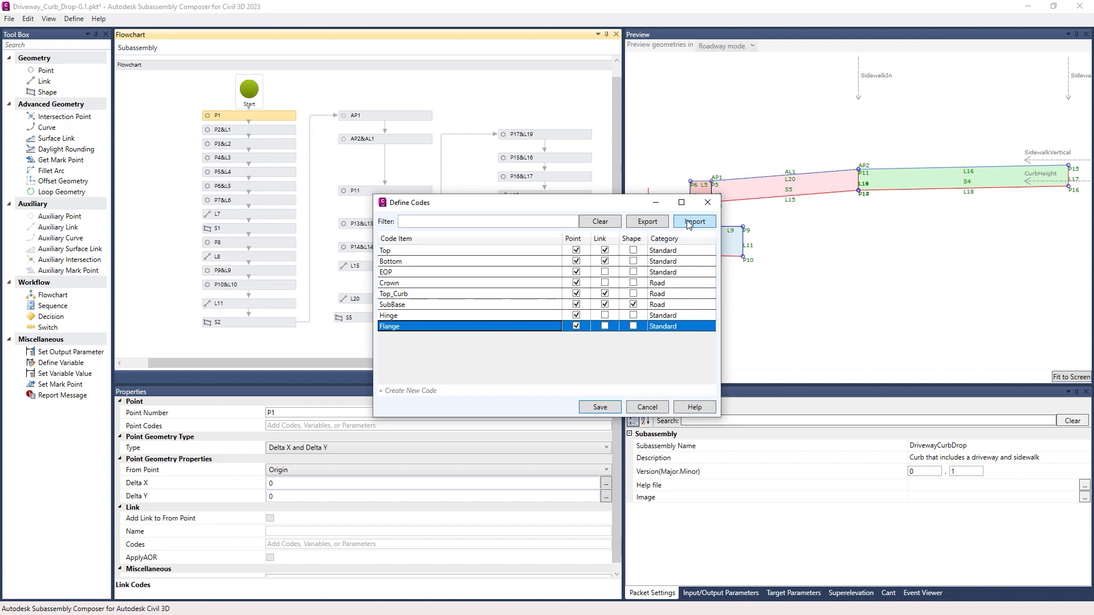
Import the standard subassembly codes from the CSV codes file
click(694, 221)
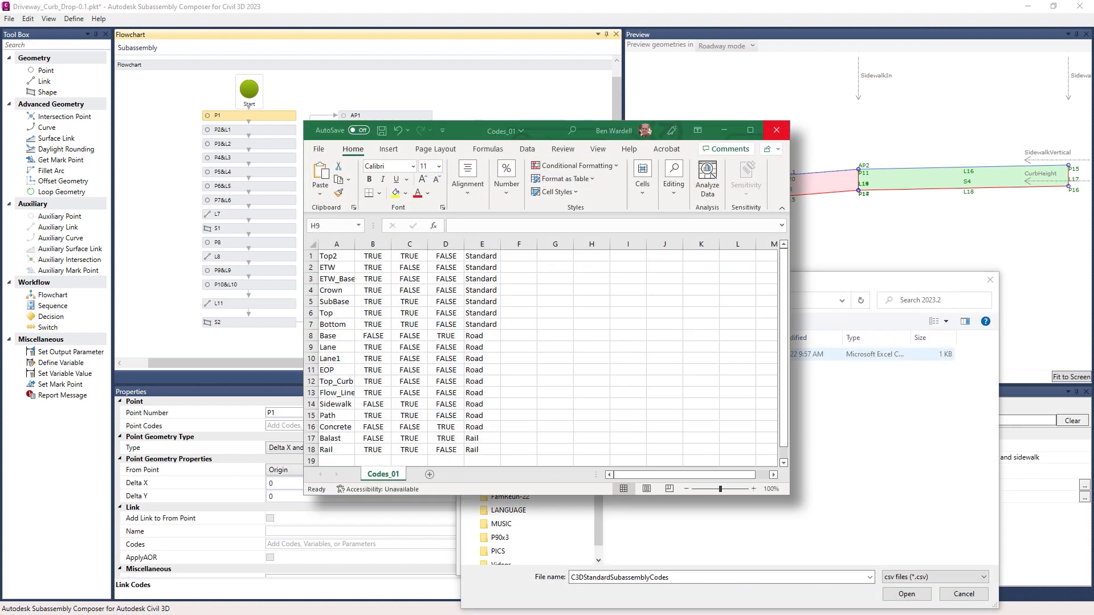
click(907, 594)
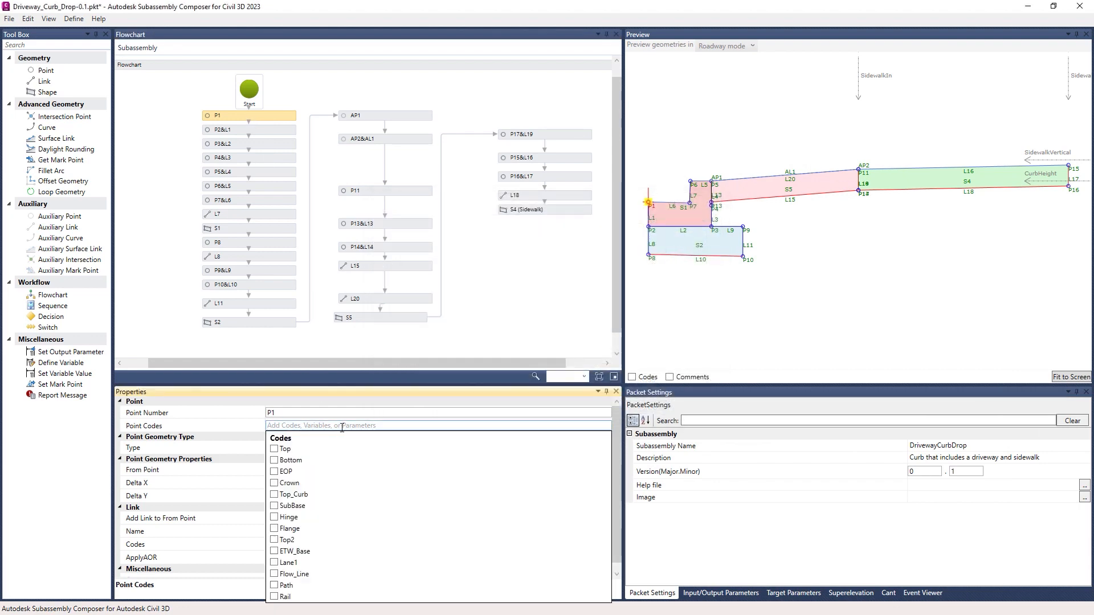
Assign the Flange code to point P1 and a curb code to link L7
click(274, 528)
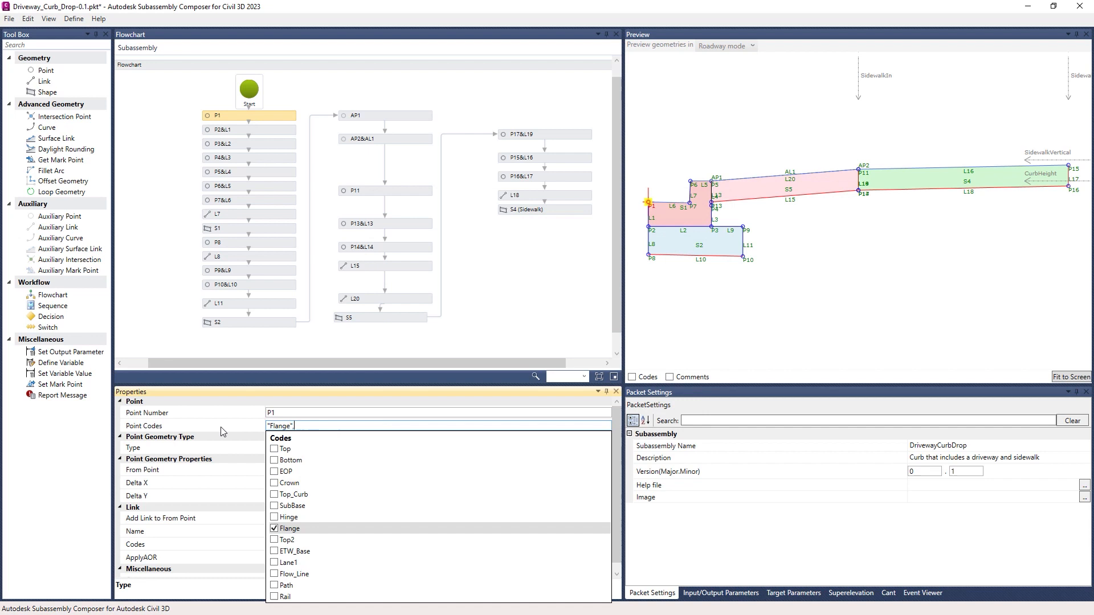
click(242, 214)
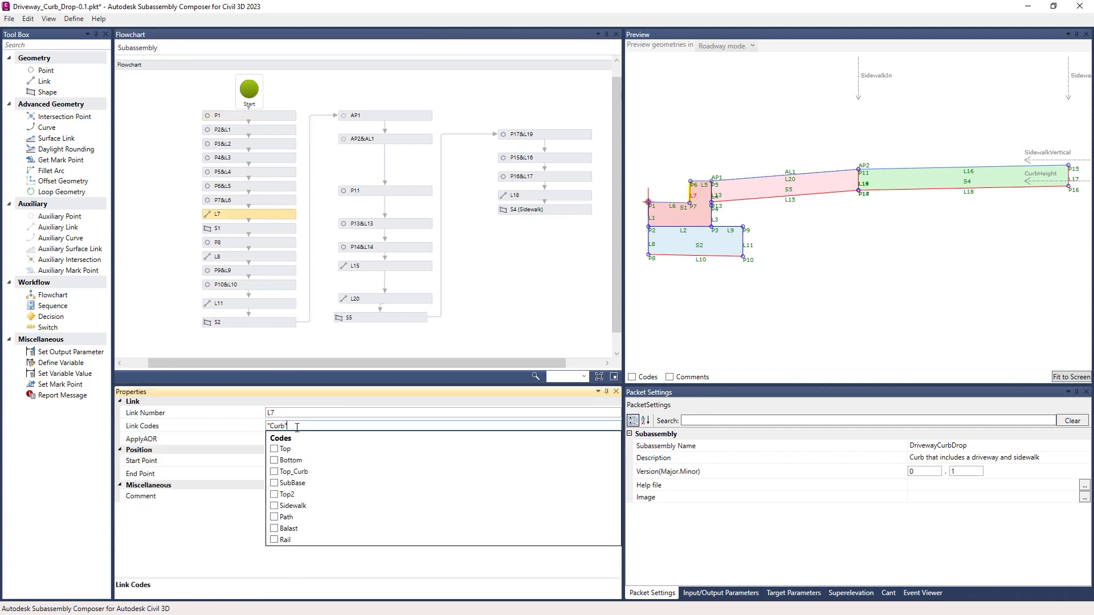
click(273, 449)
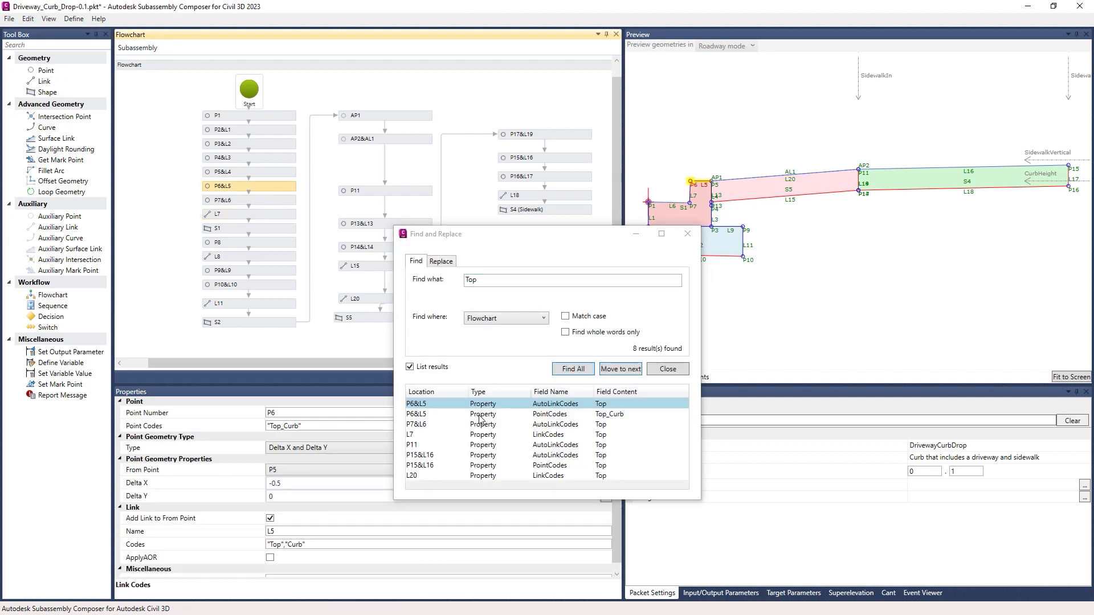
Review a Top code usage from Find All, then replace P1's Edge_Travel code with ETW
click(433, 435)
text(ET)
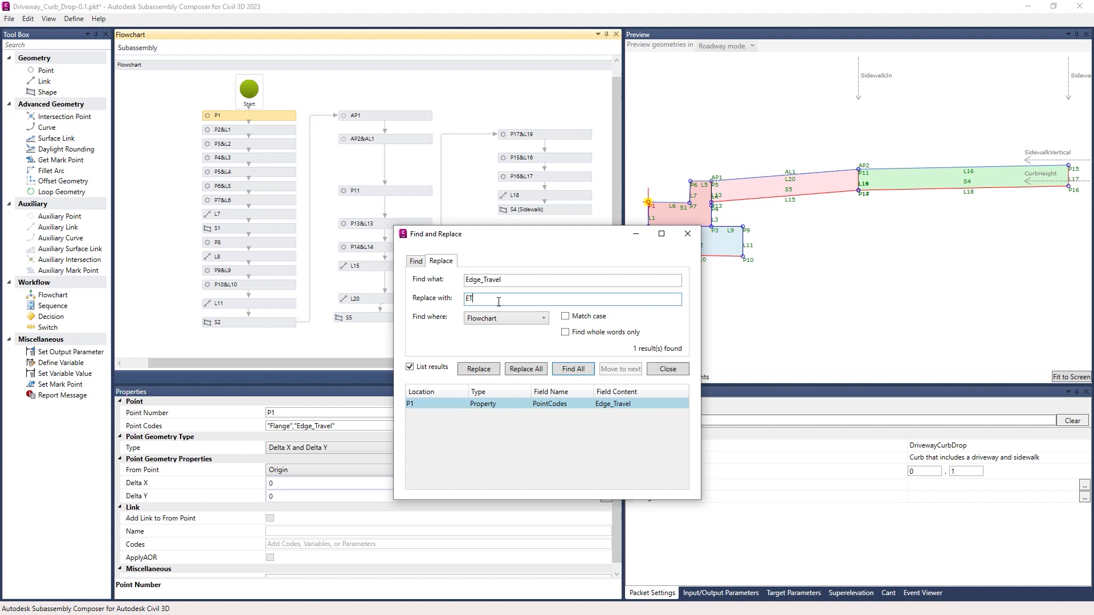
click(479, 369)
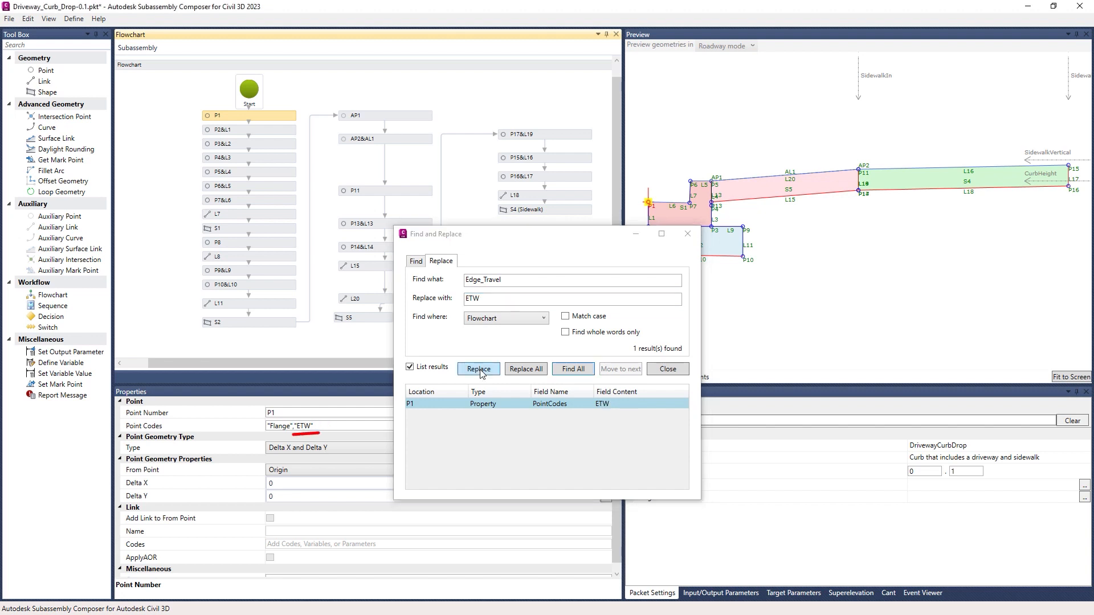
click(668, 369)
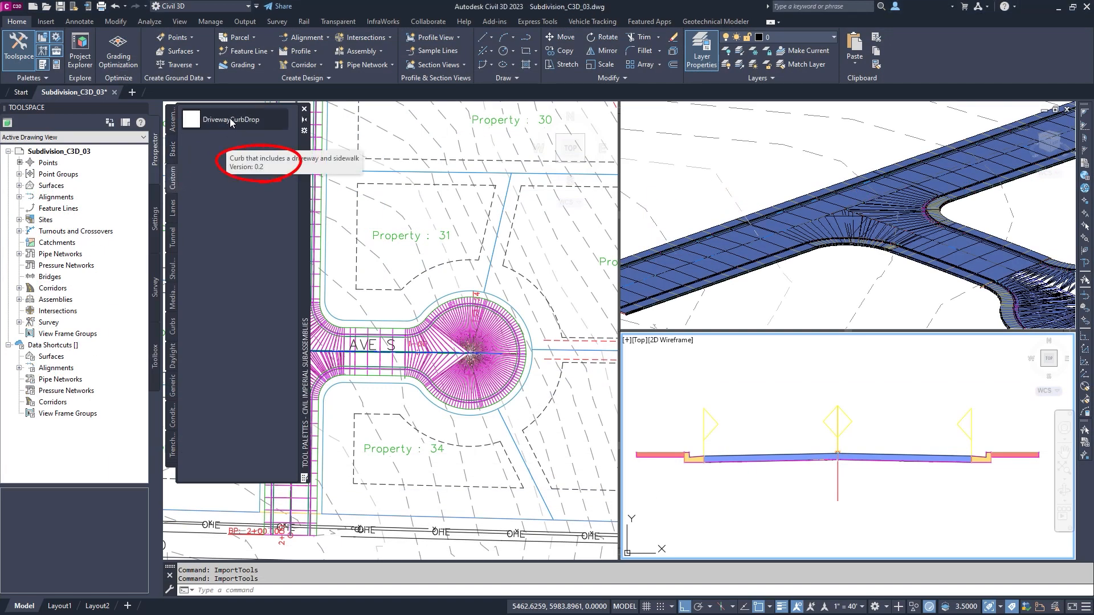
Check the DrivewayCurbDrop tool's tooltip showing version 0.2 in the tool palette
click(165, 91)
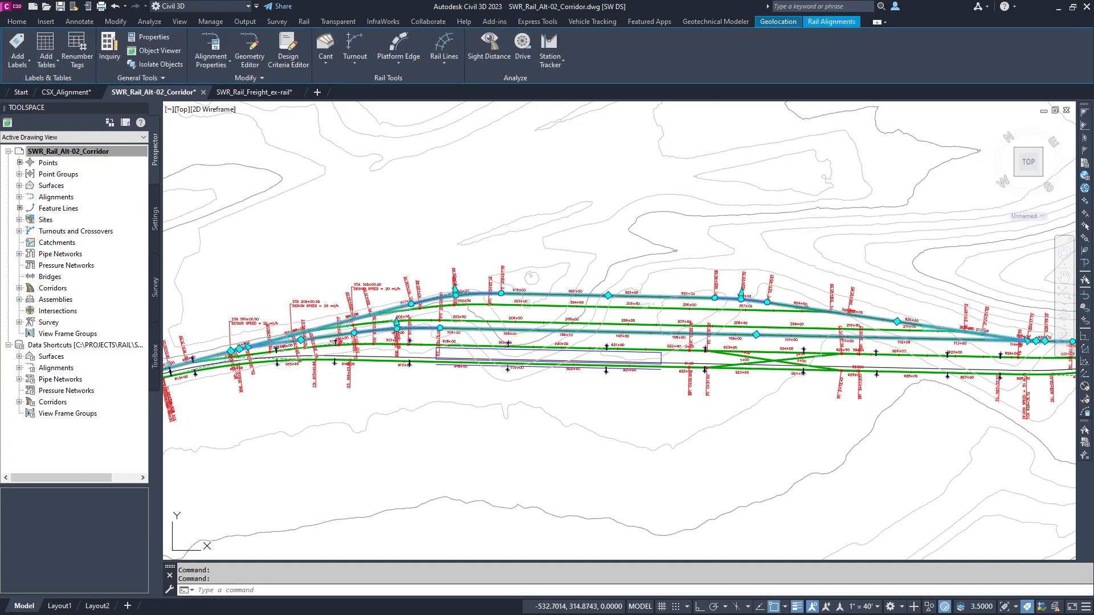
Switch to the SWR_Rail_Alt-02_Corridor drawing tab with its rail alignments
click(25, 21)
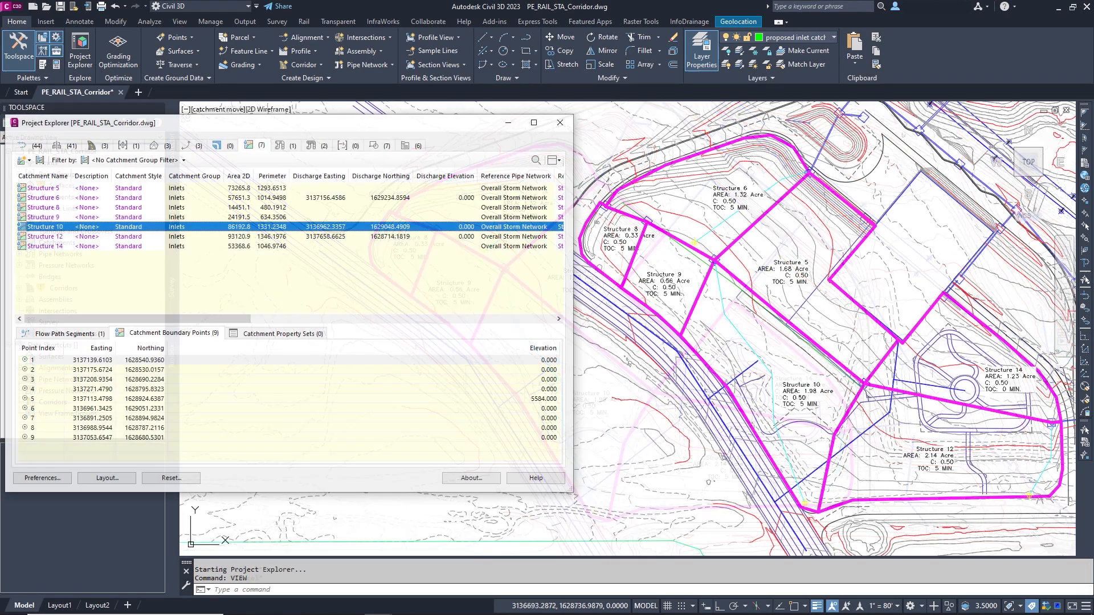
View Structure 10's catchment boundary points, then select Structure (10) in the storm pipe run
click(43, 226)
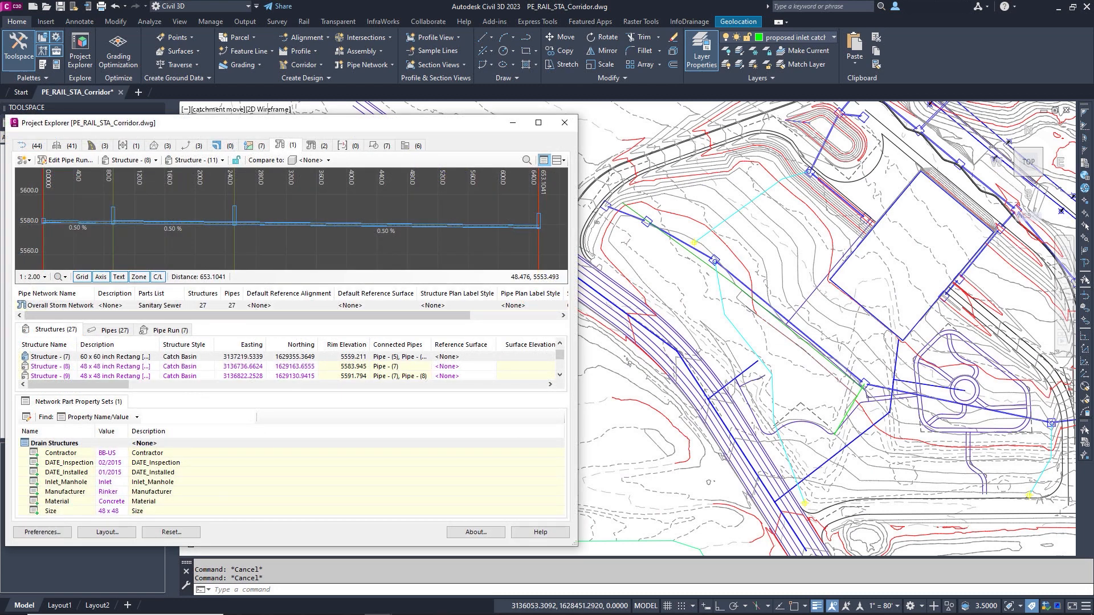
click(48, 367)
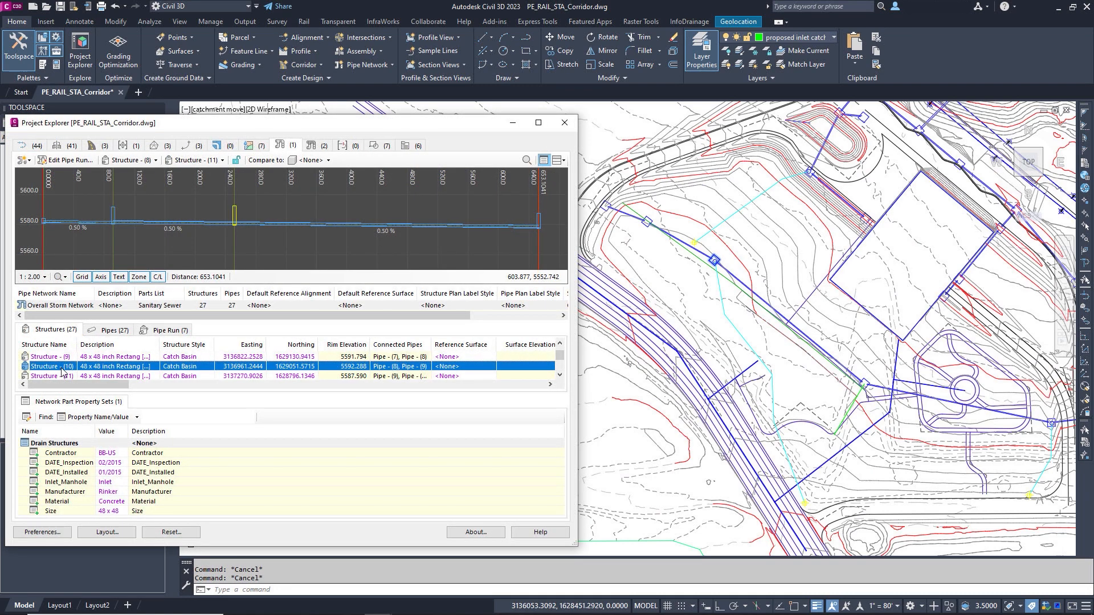